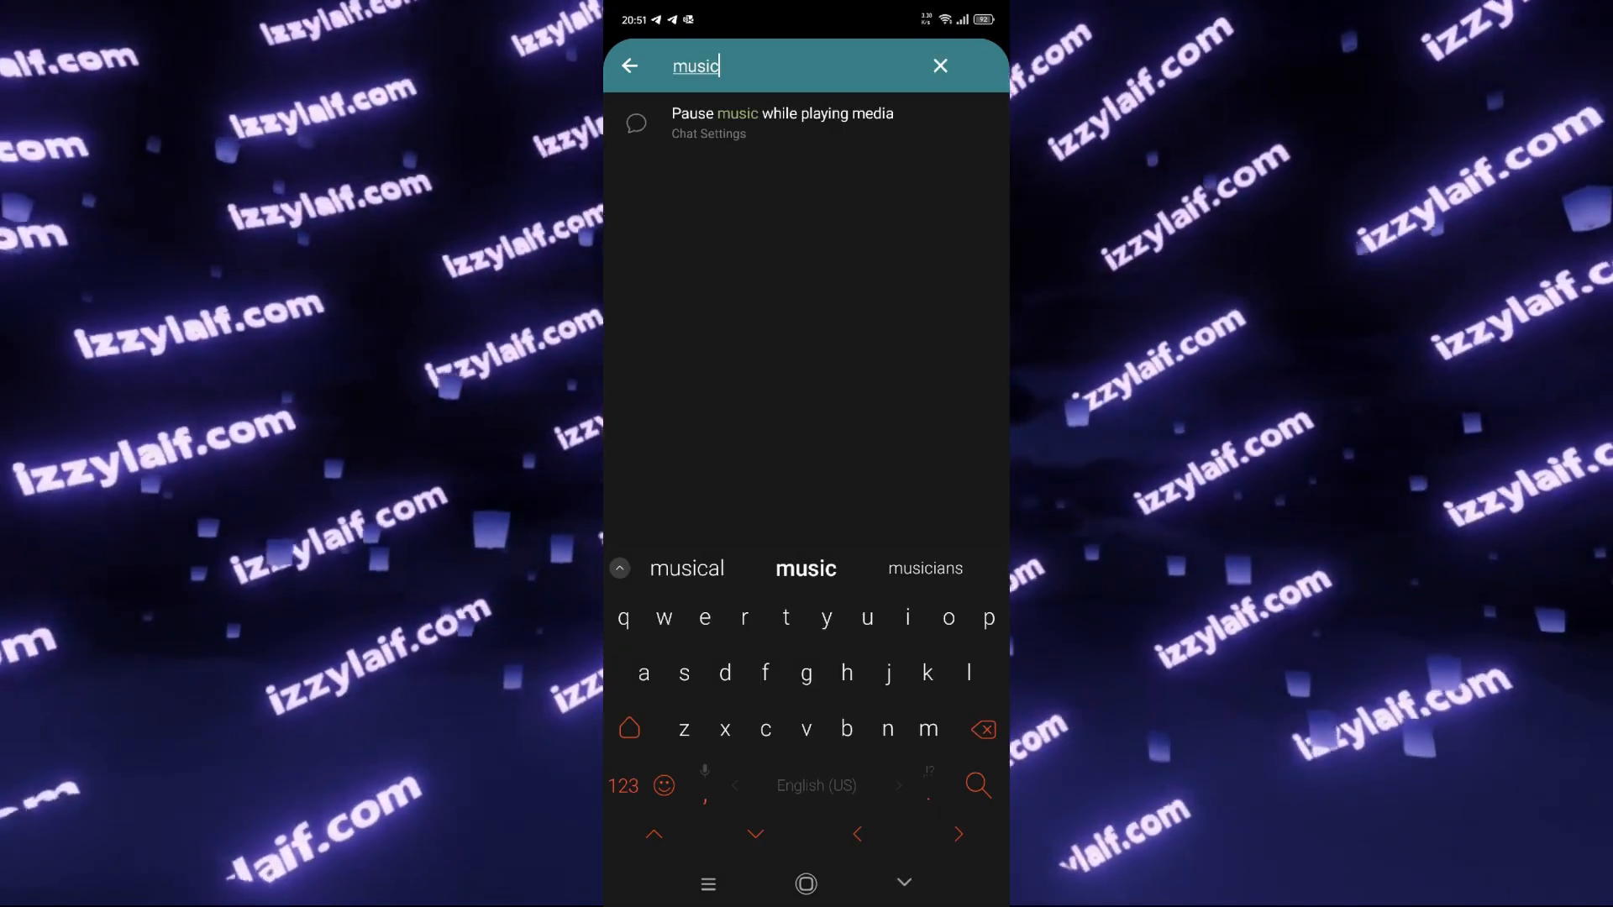
# Select the 'Pause music while playing media' result from the Android settings search for 'music'
pyautogui.click(782, 122)
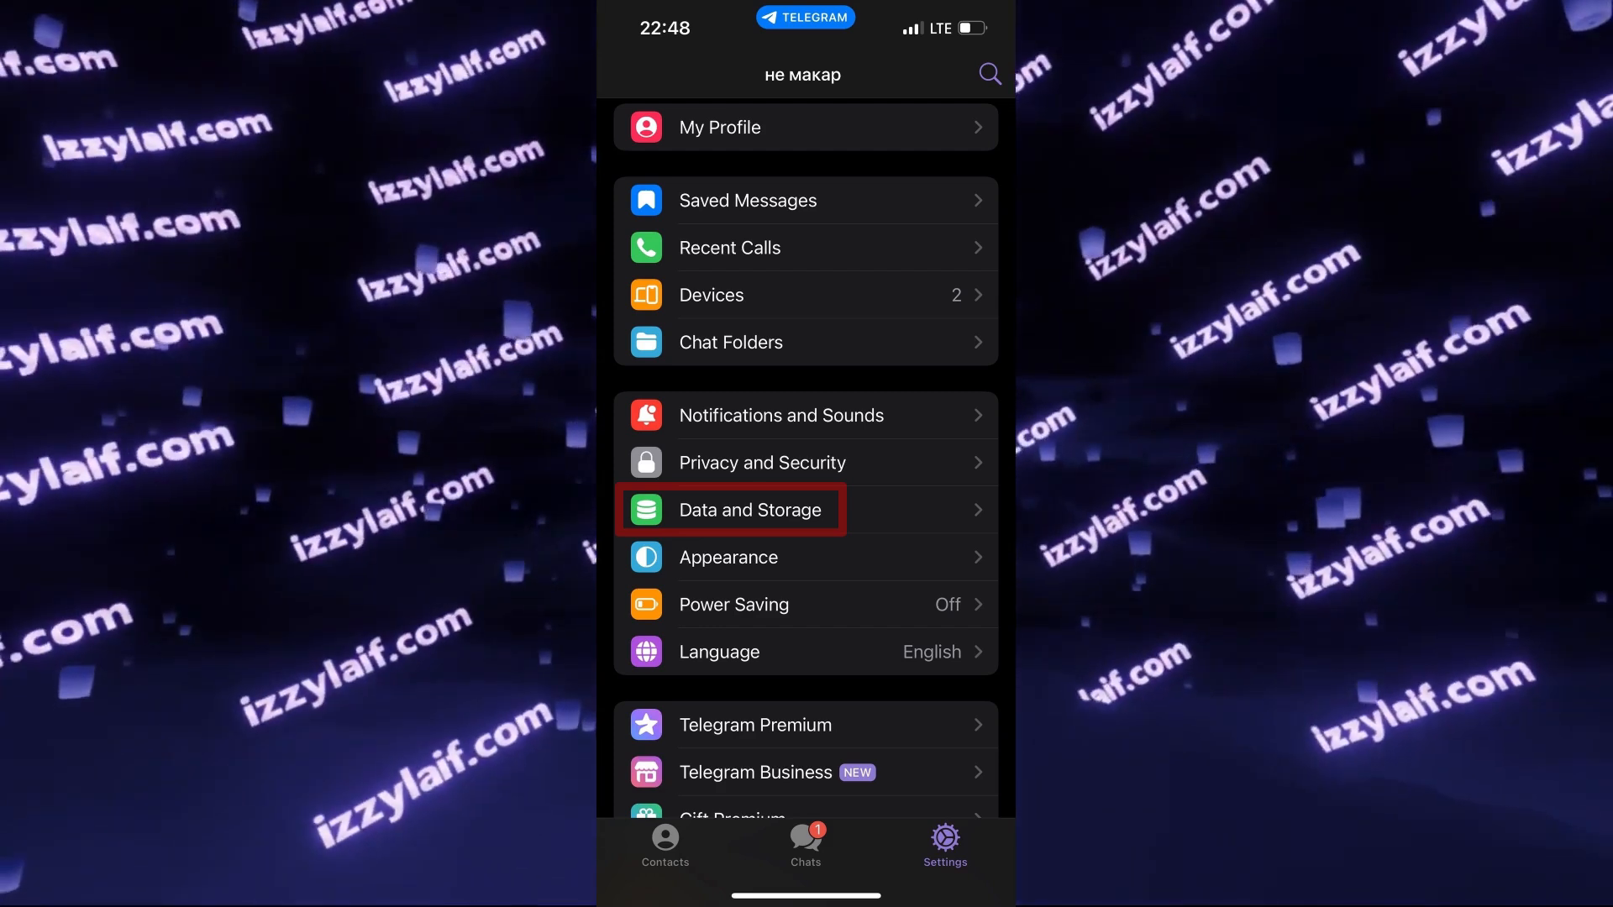
# Open Data and Storage on iOS to view the Pause Music While Recording toggle, currently off
pyautogui.click(751, 509)
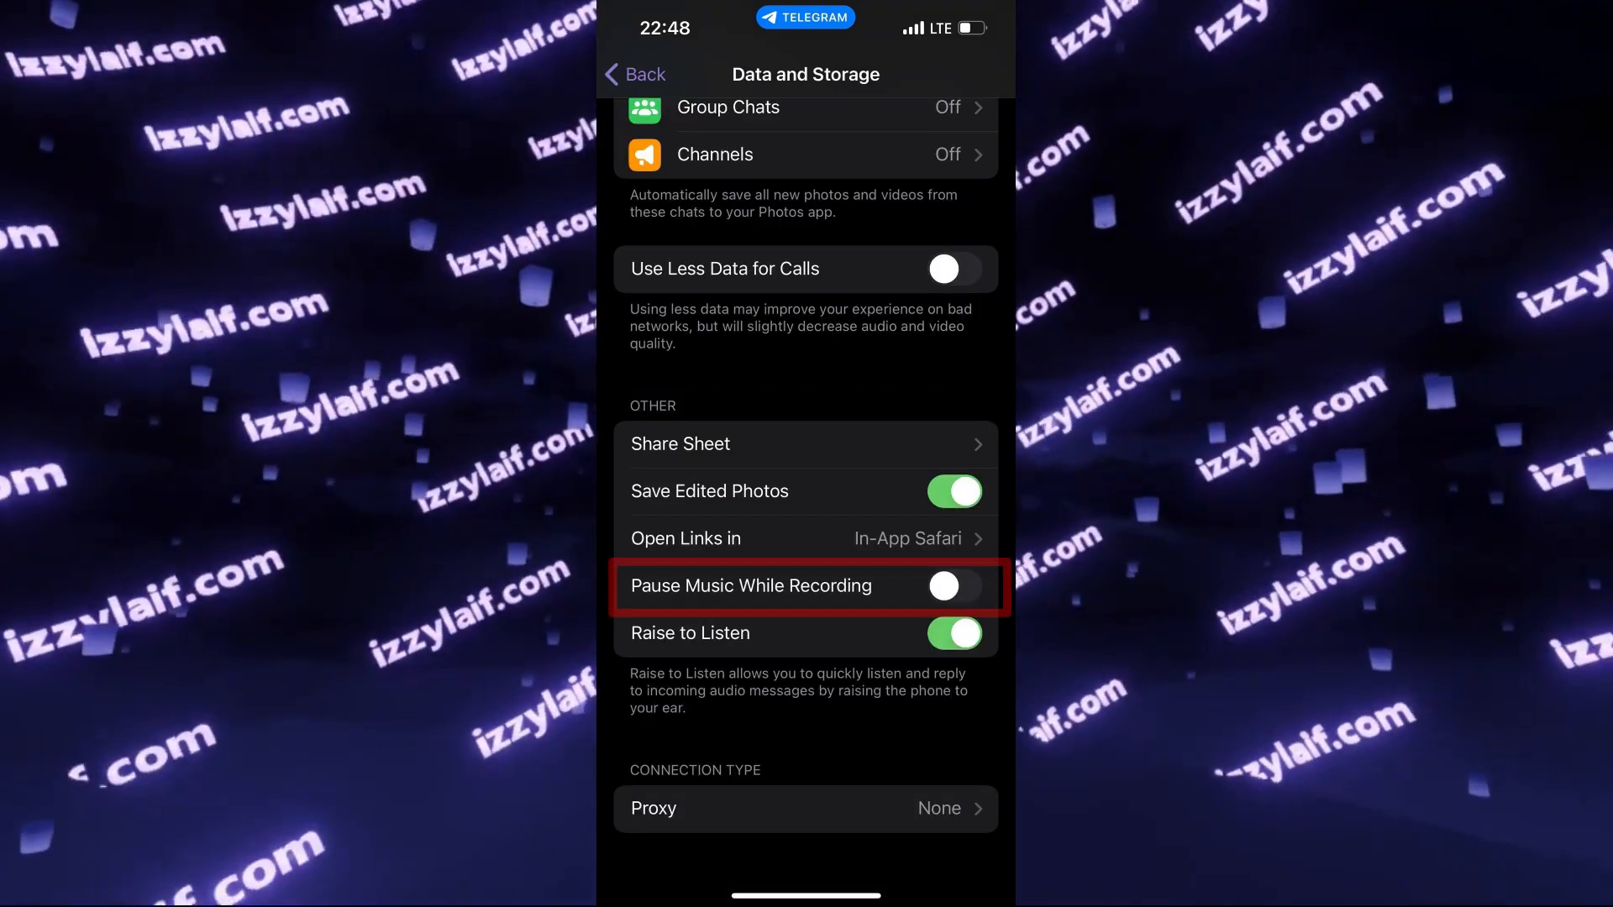